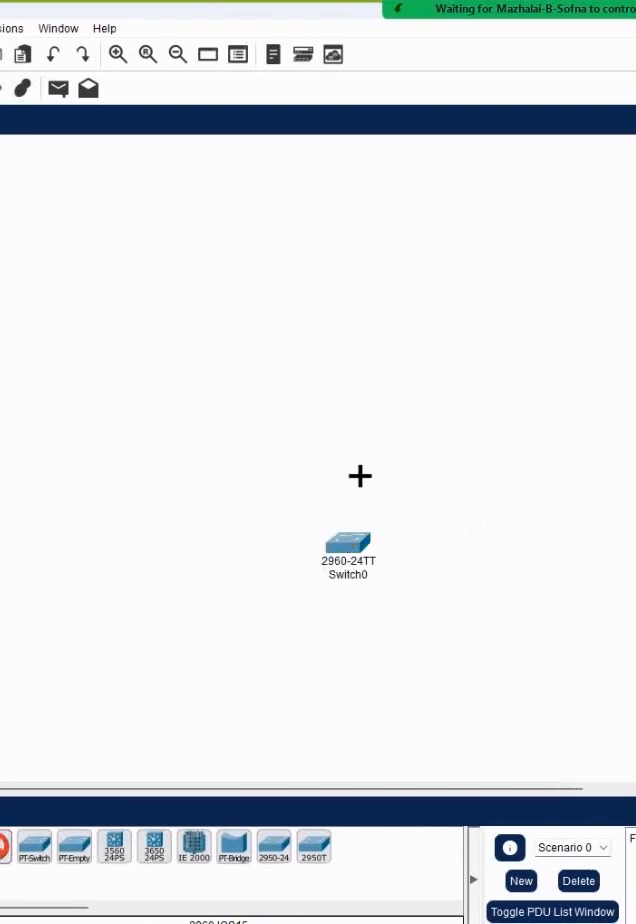
Place another 2960 switch in the workspace above the first one
{"action": "left_click", "coordinate": [346, 384]}
{"action": "type", "text": "SW"}
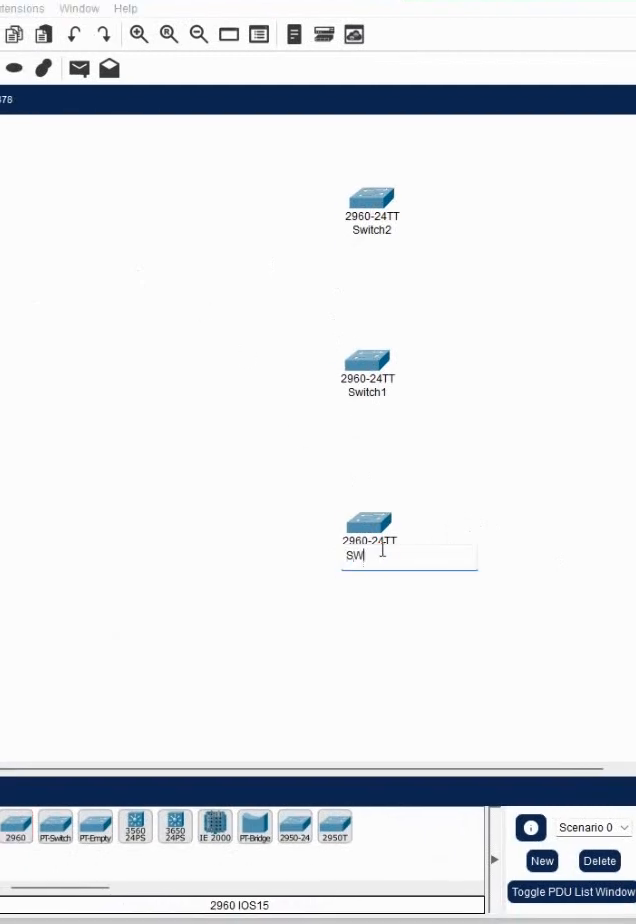
Rename the middle switch to SW2
{"action": "double_click", "coordinate": [368, 392]}
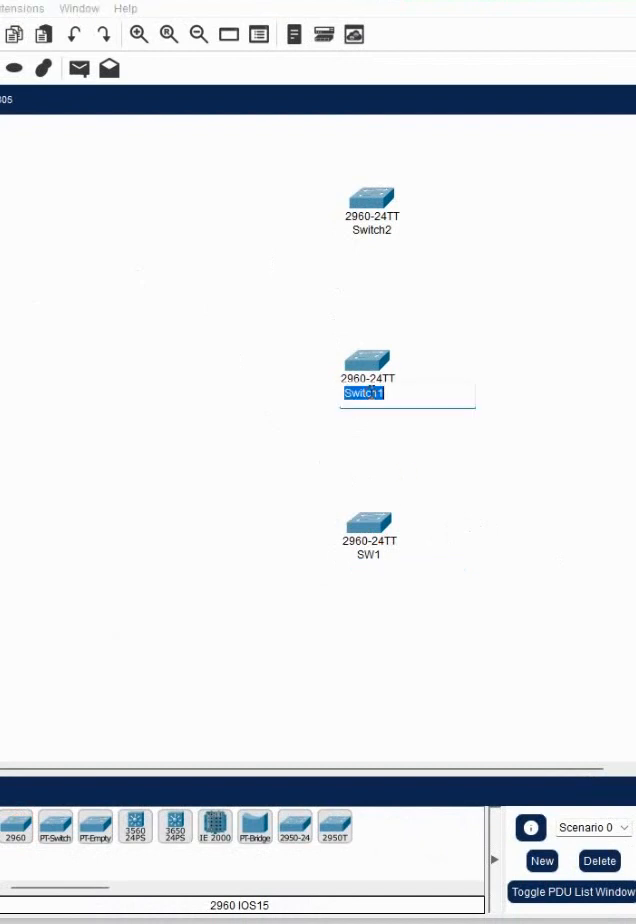
{"action": "type", "text": "SW2"}
{"action": "left_click", "coordinate": [372, 230]}
{"action": "type", "text": "SW3"}
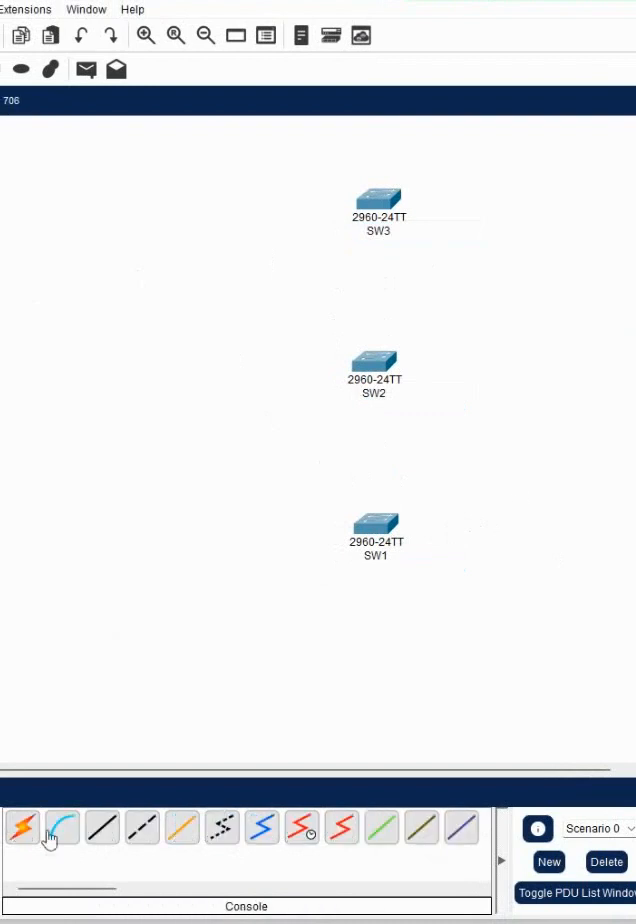
Cable SW1–SW2 and SW2–SW3 with automatic connections, then place two Laptop-PT devices below
{"action": "left_click", "coordinate": [22, 828]}
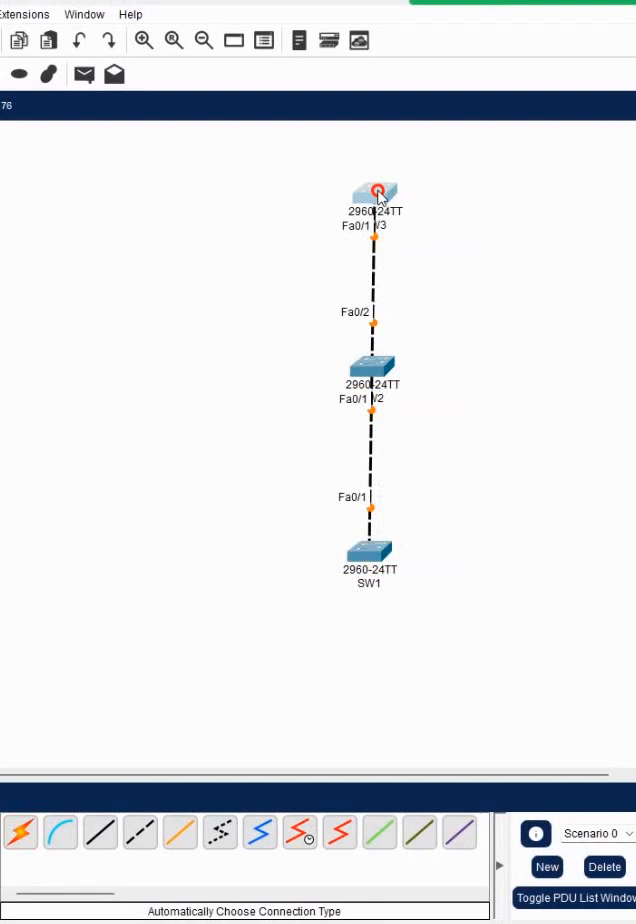
{"action": "left_click_drag", "start_coordinate": [376, 196], "coordinate": [424, 630]}
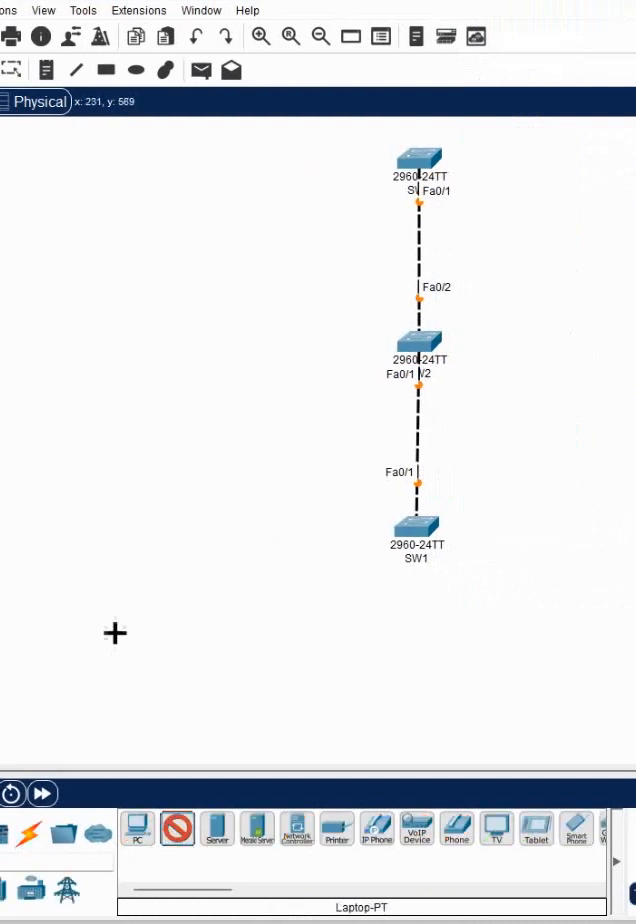
{"action": "left_click", "coordinate": [212, 660]}
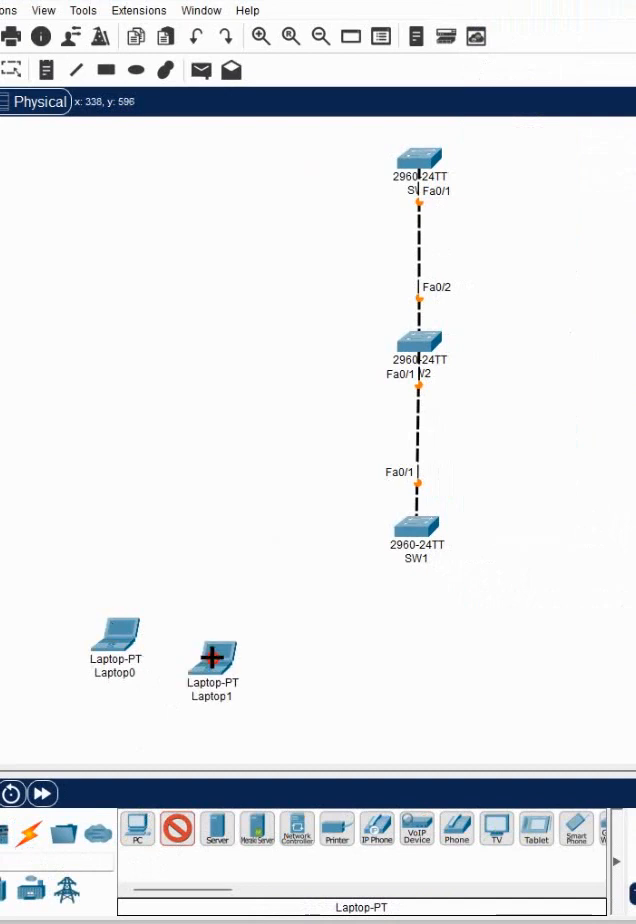